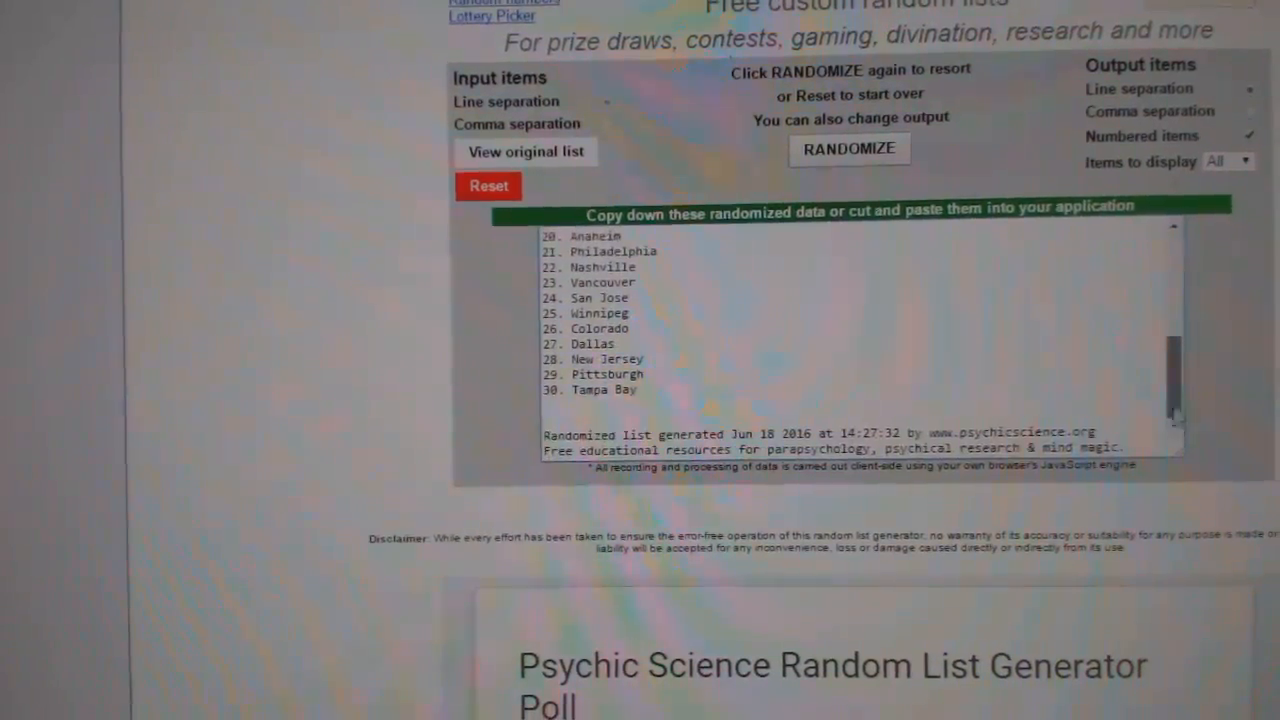
# Step: Shuffle the NHL team list twice so it starts Pittsburgh, Philadelphia, San Jose
pyautogui.click(847, 166)
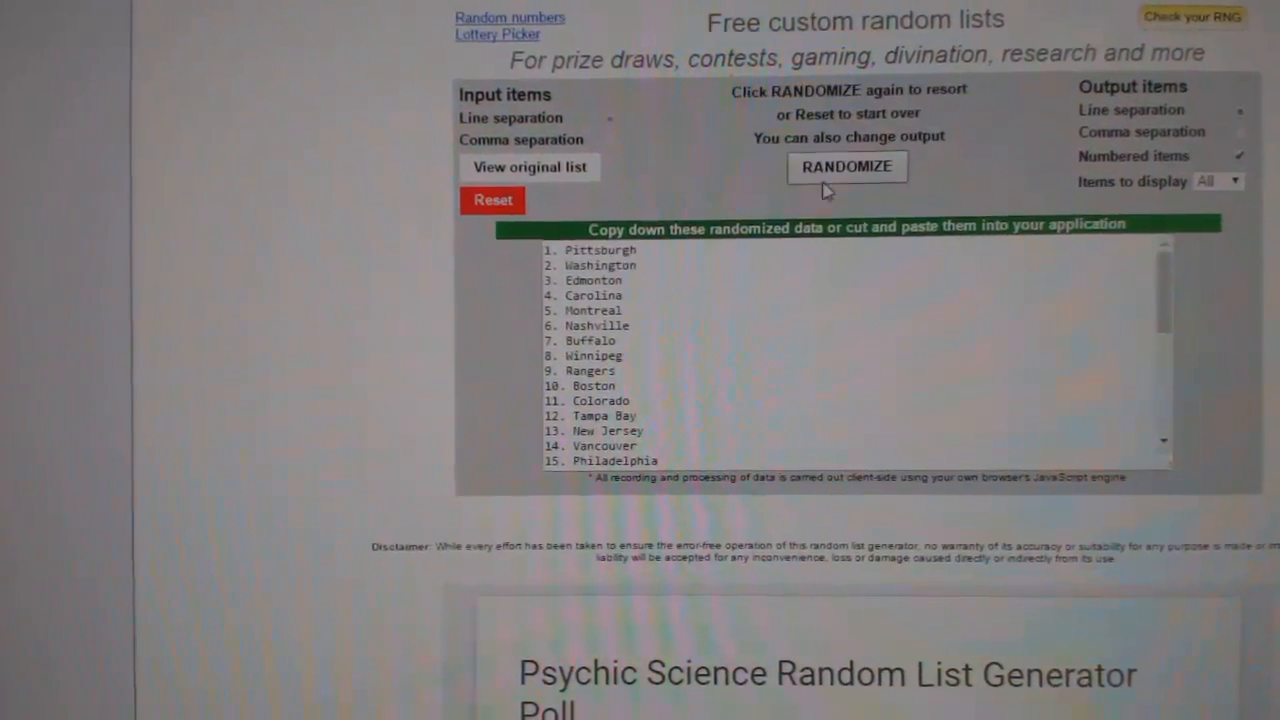
pyautogui.click(846, 167)
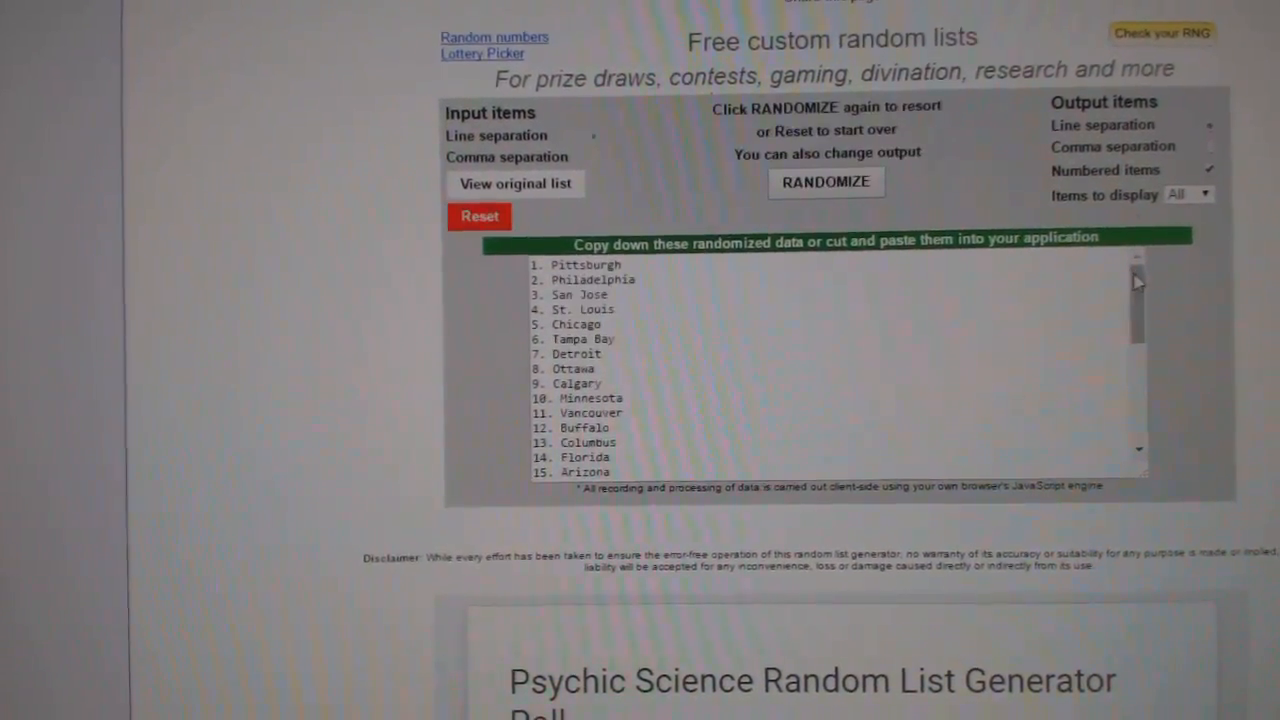
pyautogui.rightClick(590, 280)
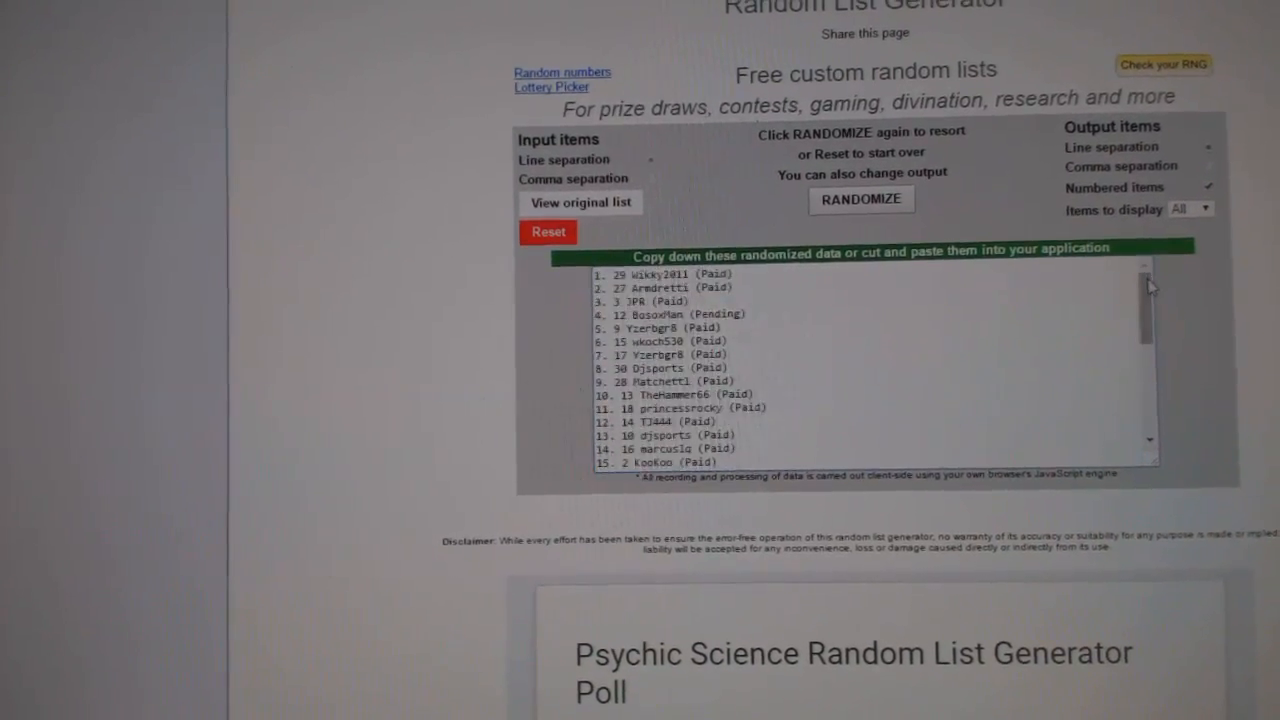
# Step: Randomize the participant name list twice to get a new entrant order
pyautogui.click(861, 199)
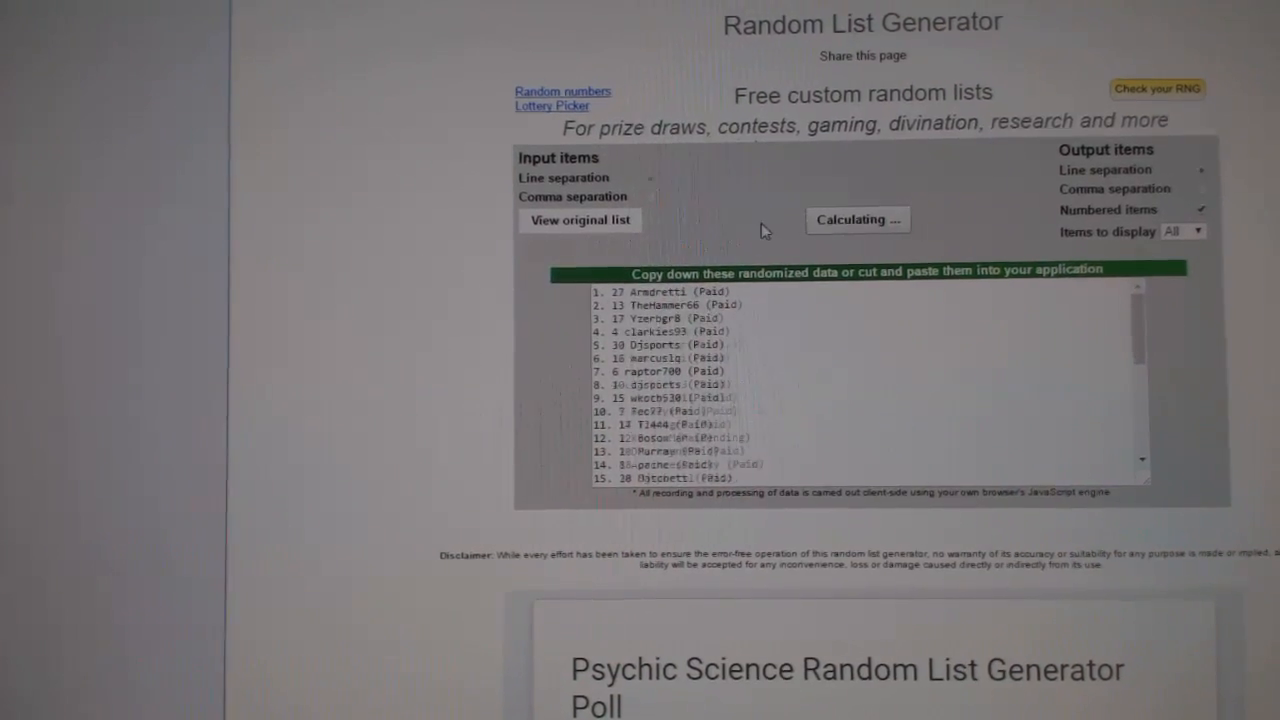
pyautogui.click(857, 219)
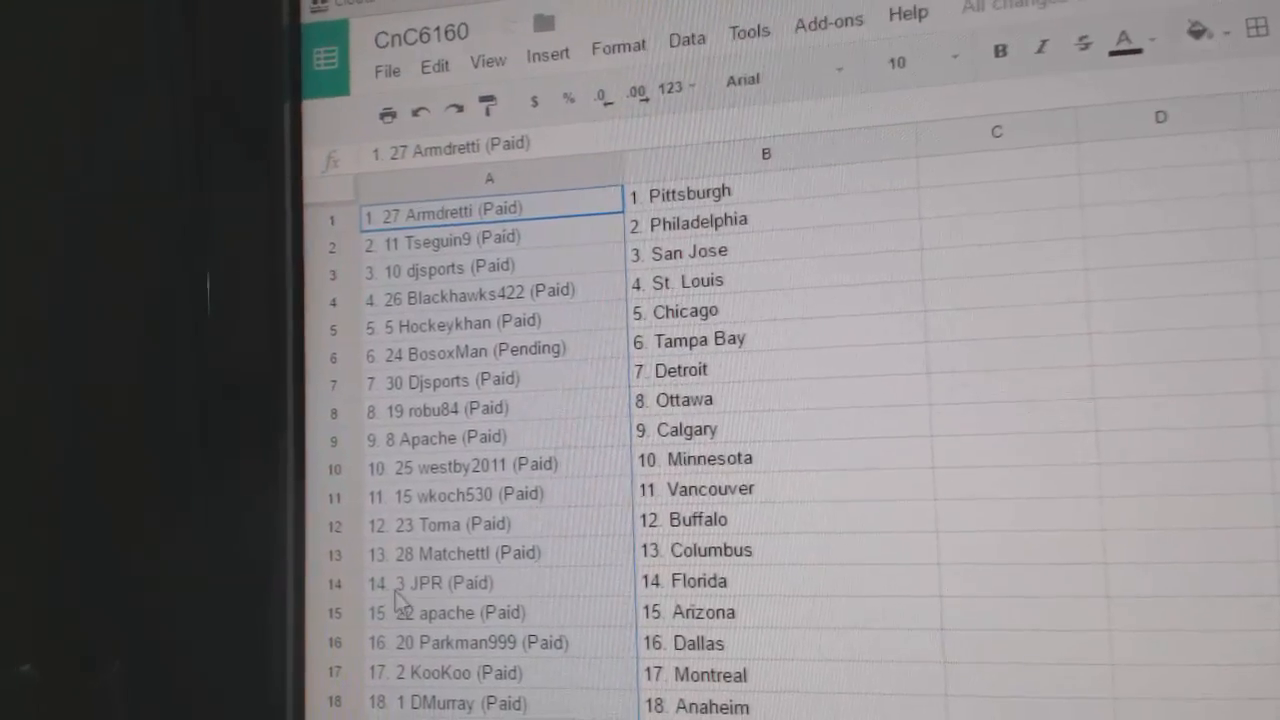
pyautogui.scroll(-3)
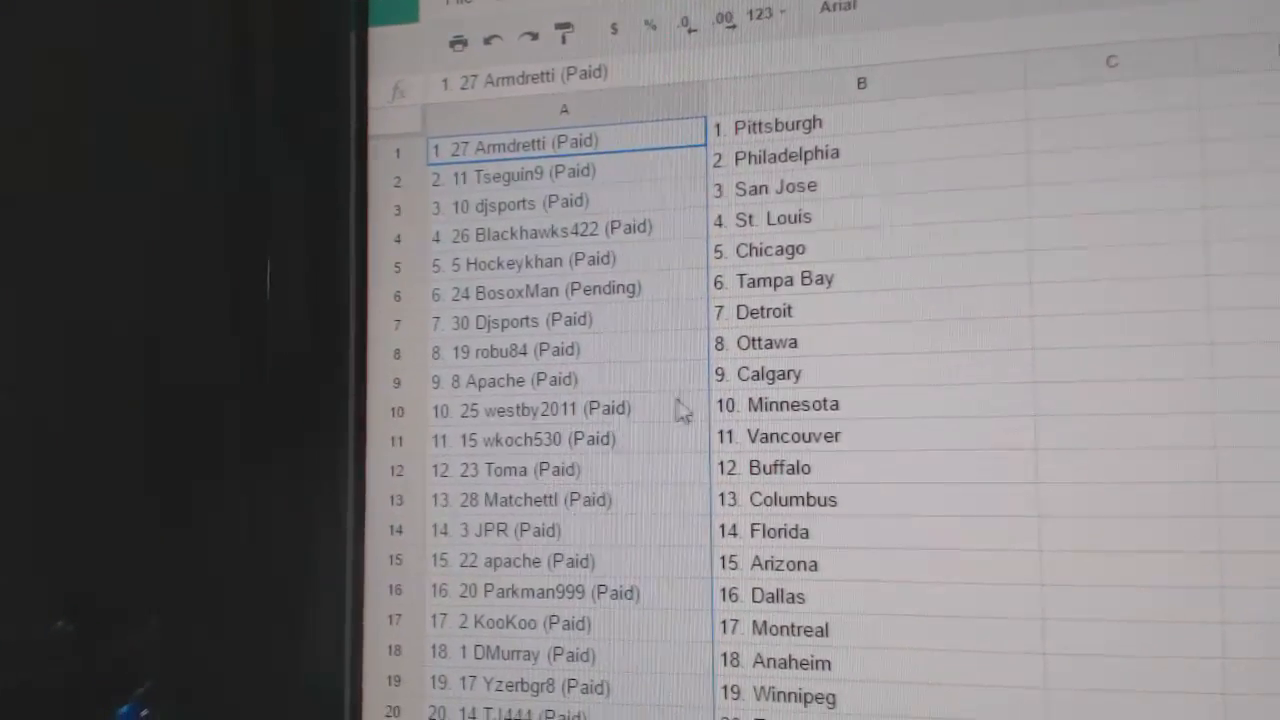
pyautogui.scroll(-3)
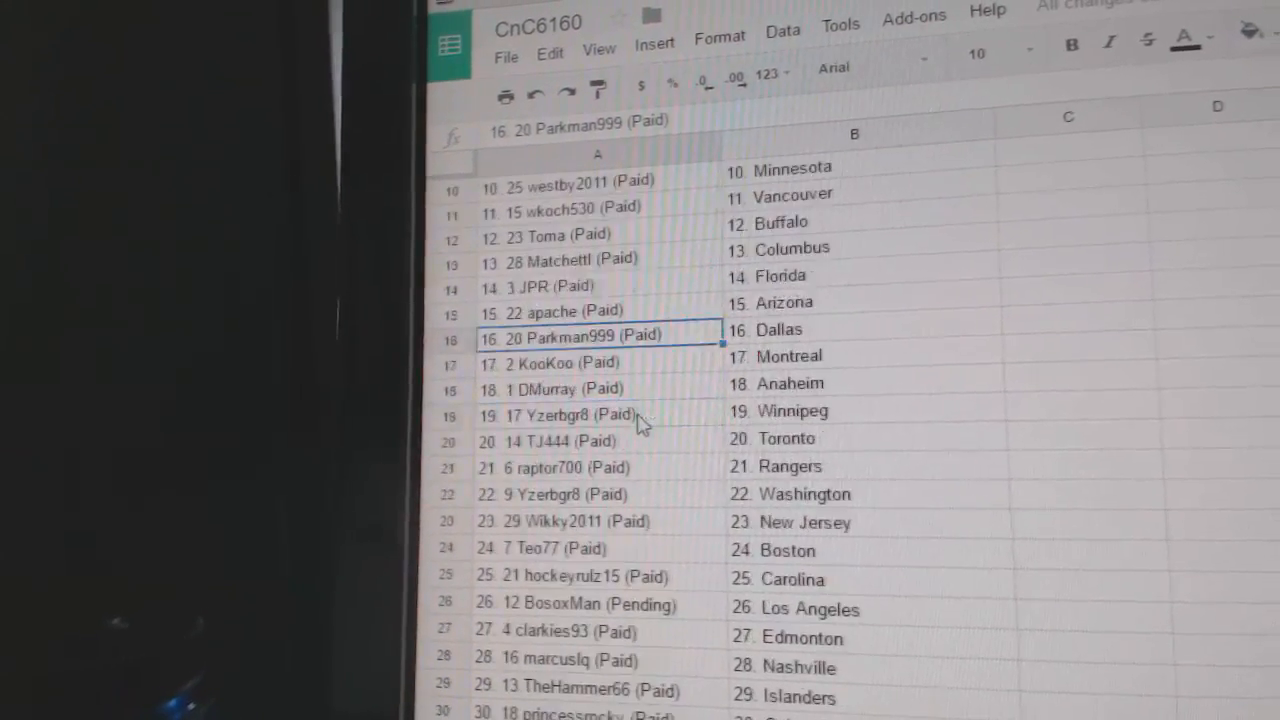
pyautogui.click(570, 373)
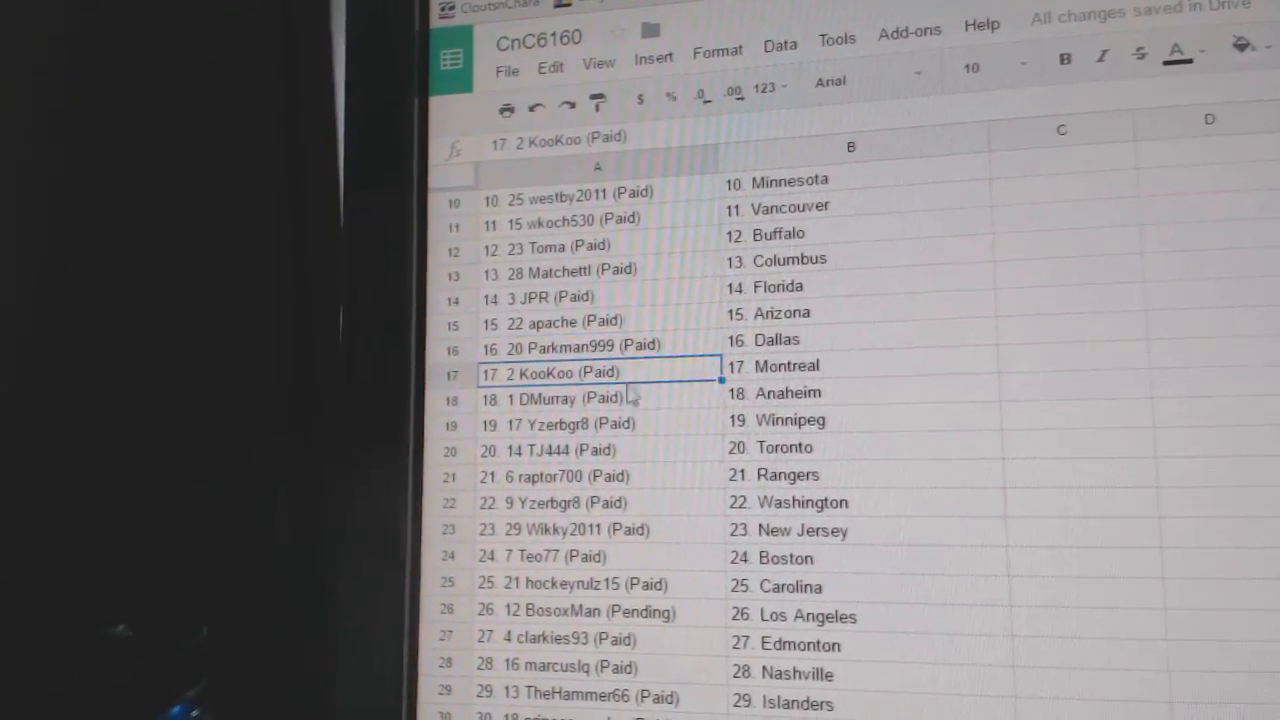
pyautogui.click(560, 421)
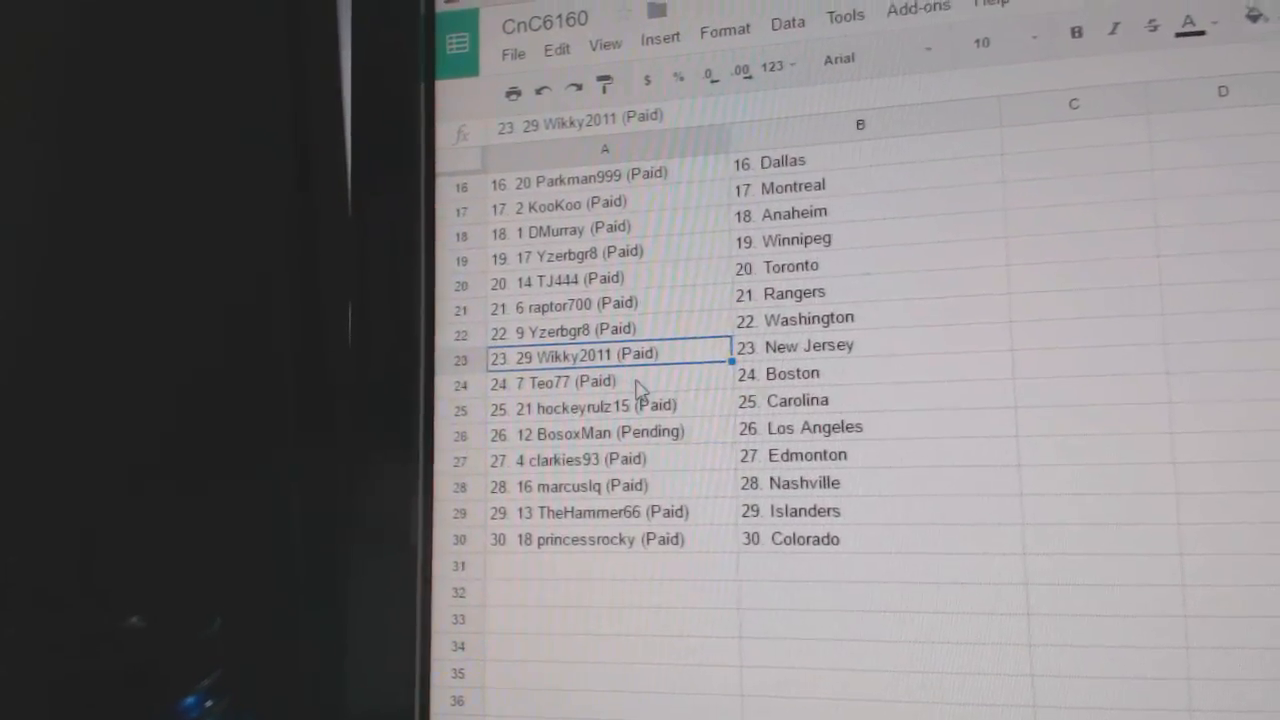
pyautogui.click(560, 382)
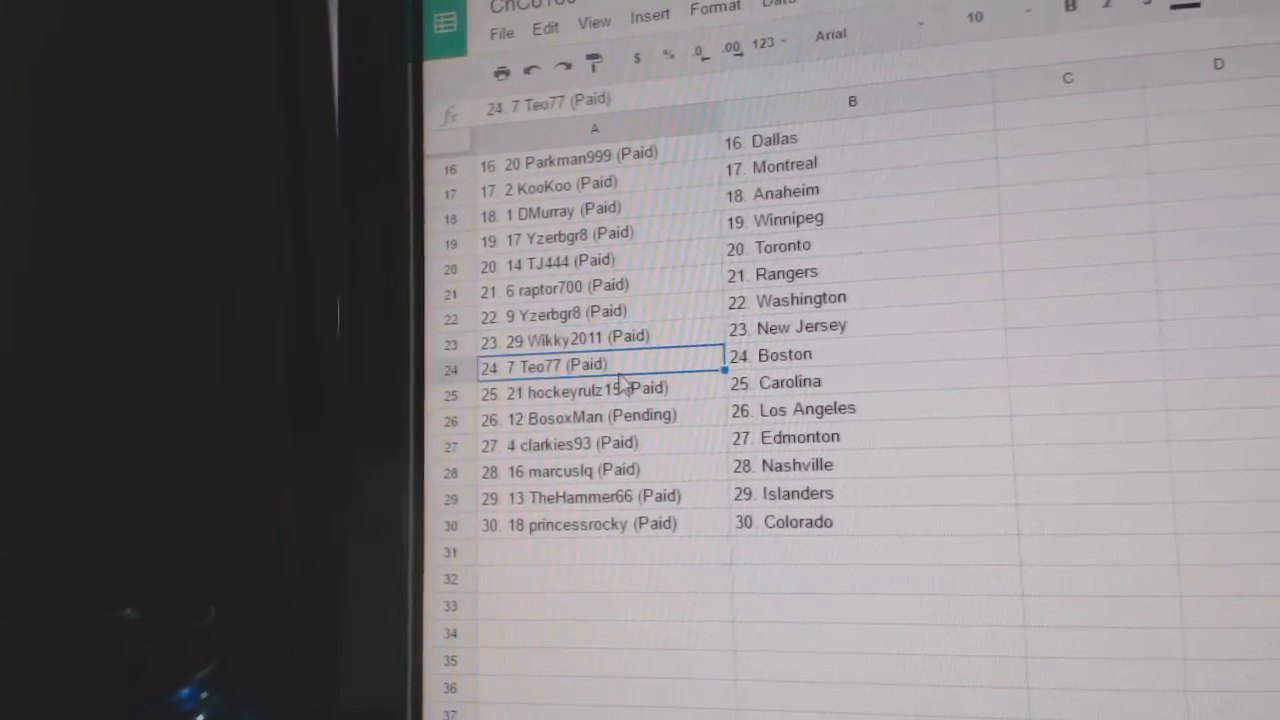
pyautogui.click(590, 399)
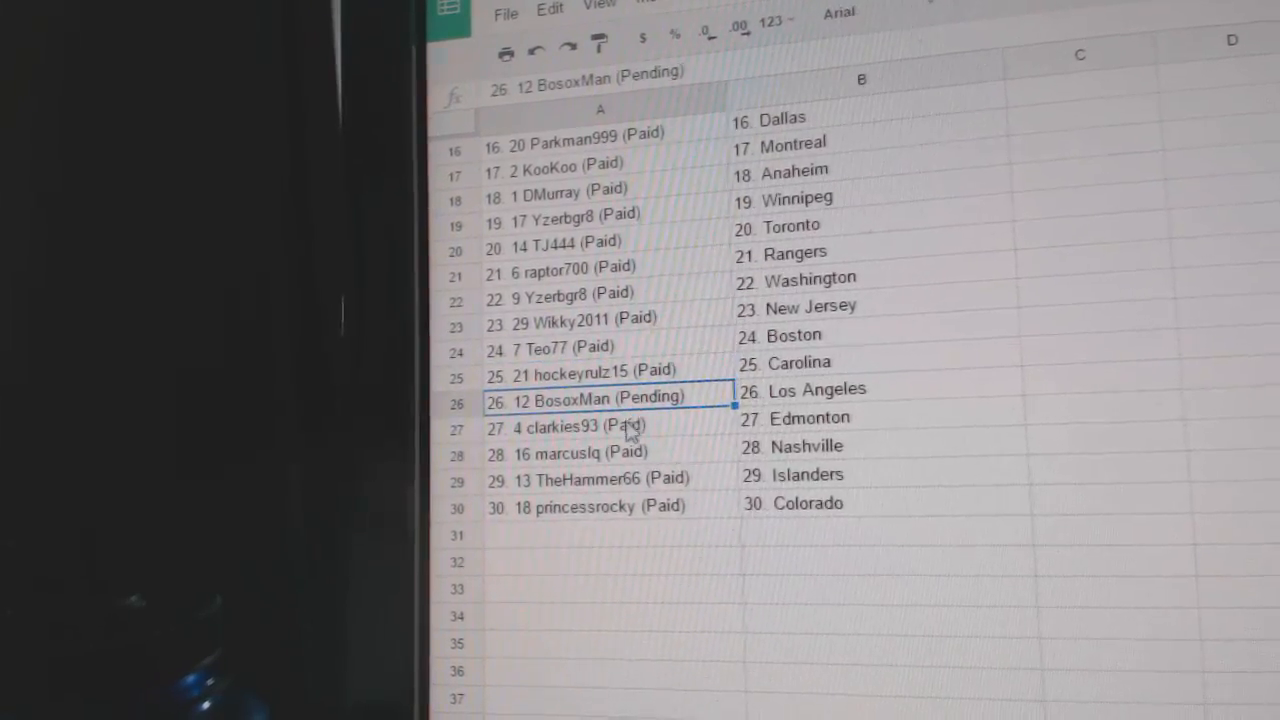
pyautogui.click(600, 425)
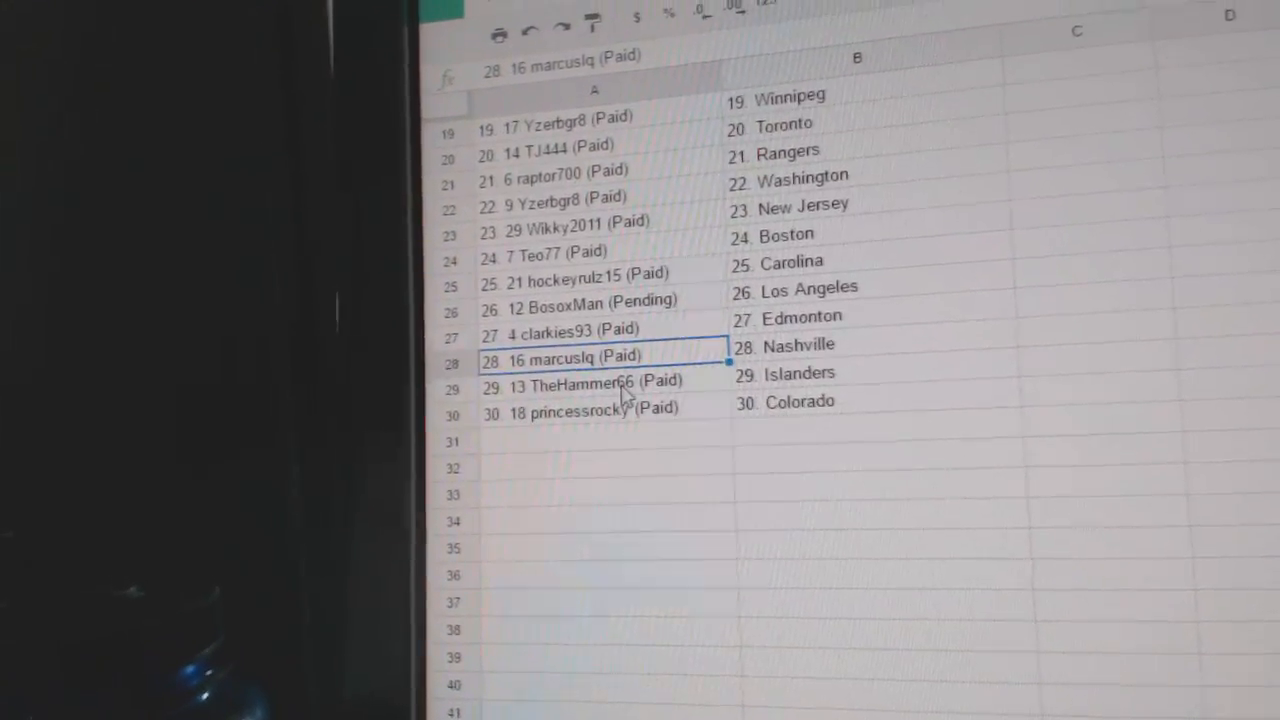
pyautogui.click(590, 381)
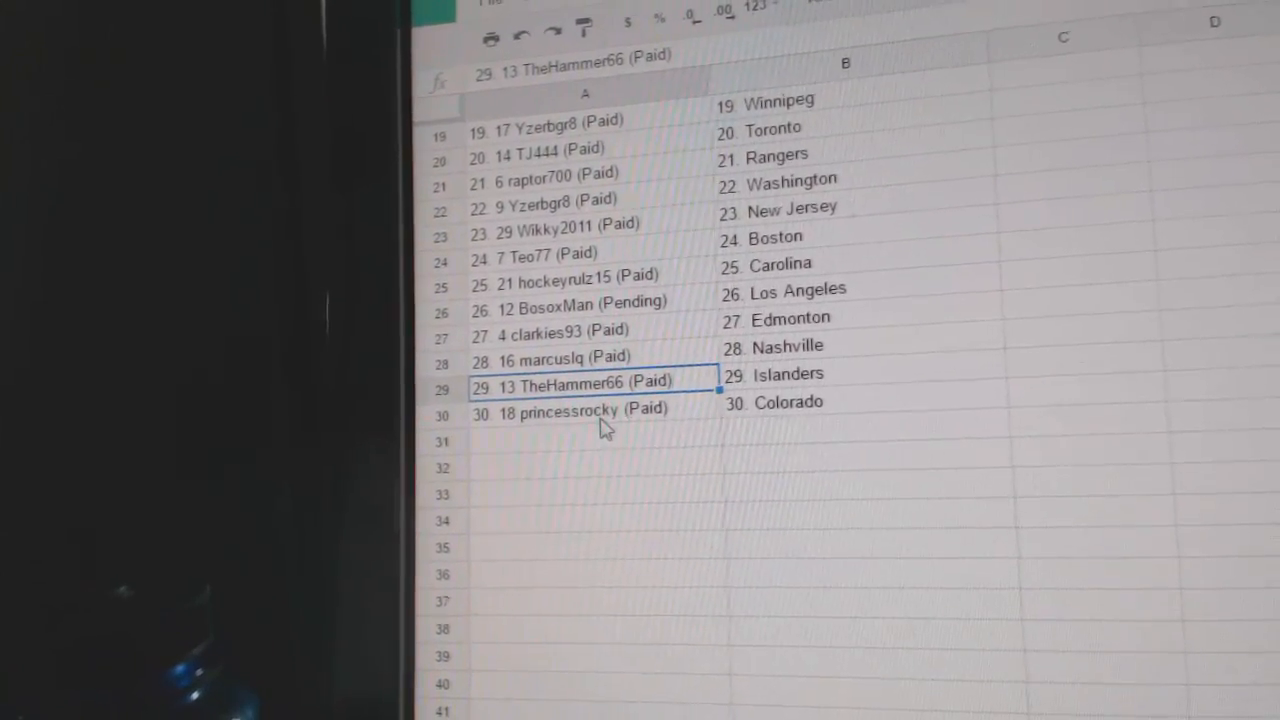